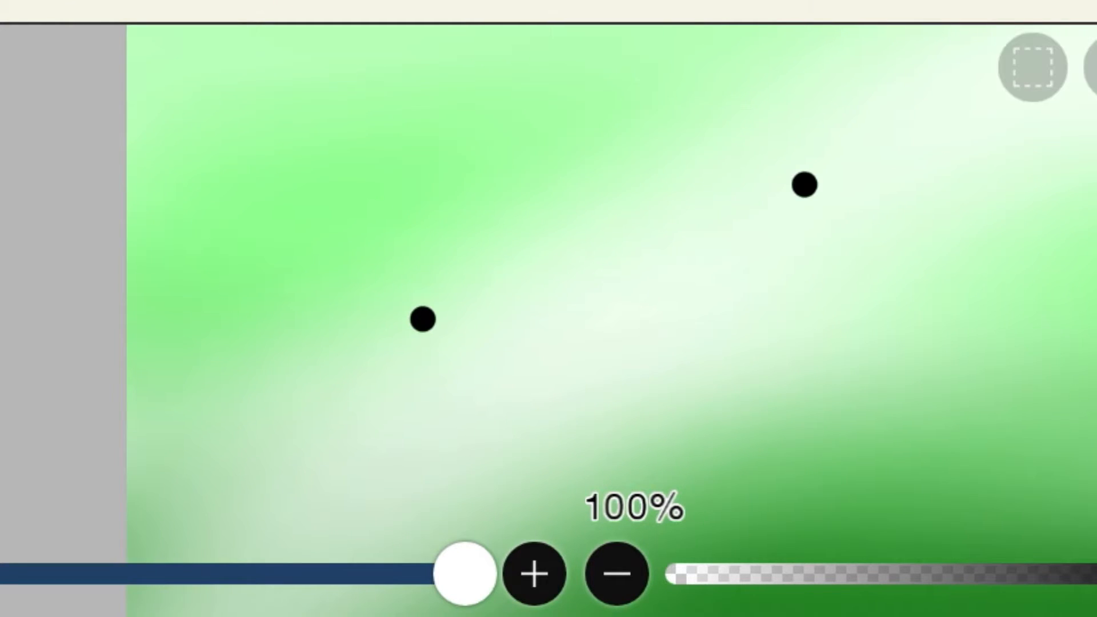
Paint a small dark dot on the face, then a pink tongue inside the mouth.
left_click_drag(490, 448, 658, 490)
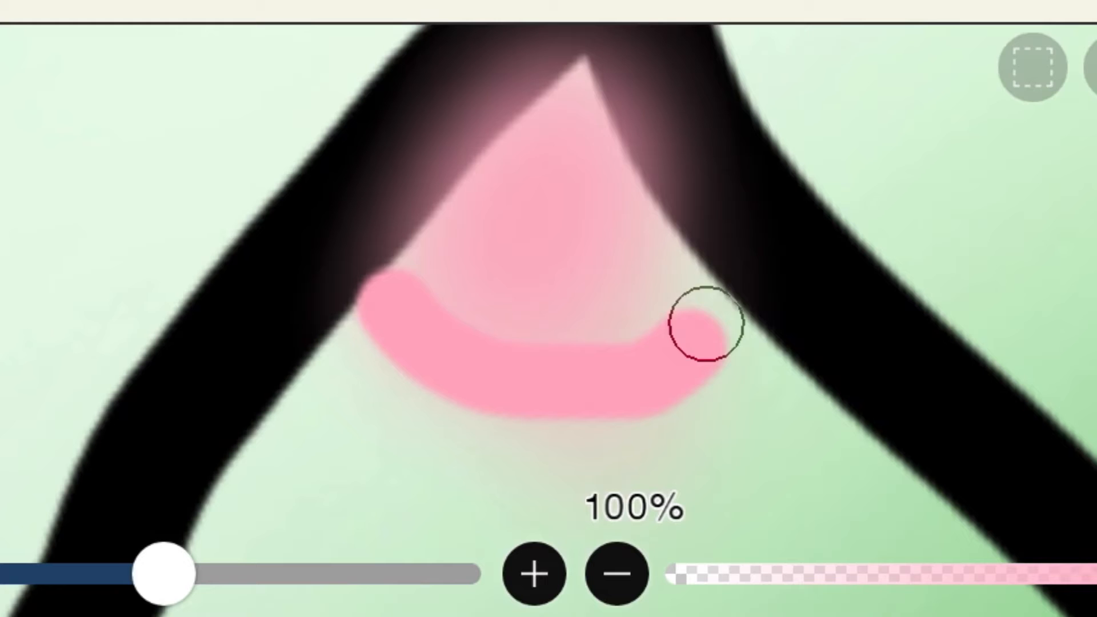
left_click_drag(703, 322, 511, 297)
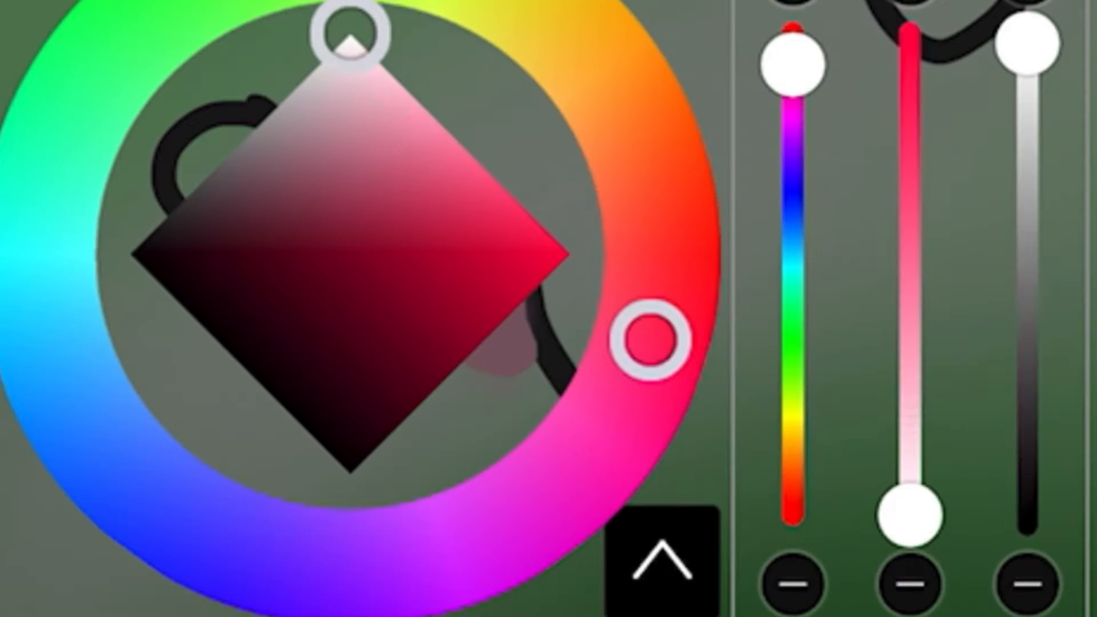
Pick a pinkish-red paint colour on the colour wheel.
left_click(661, 560)
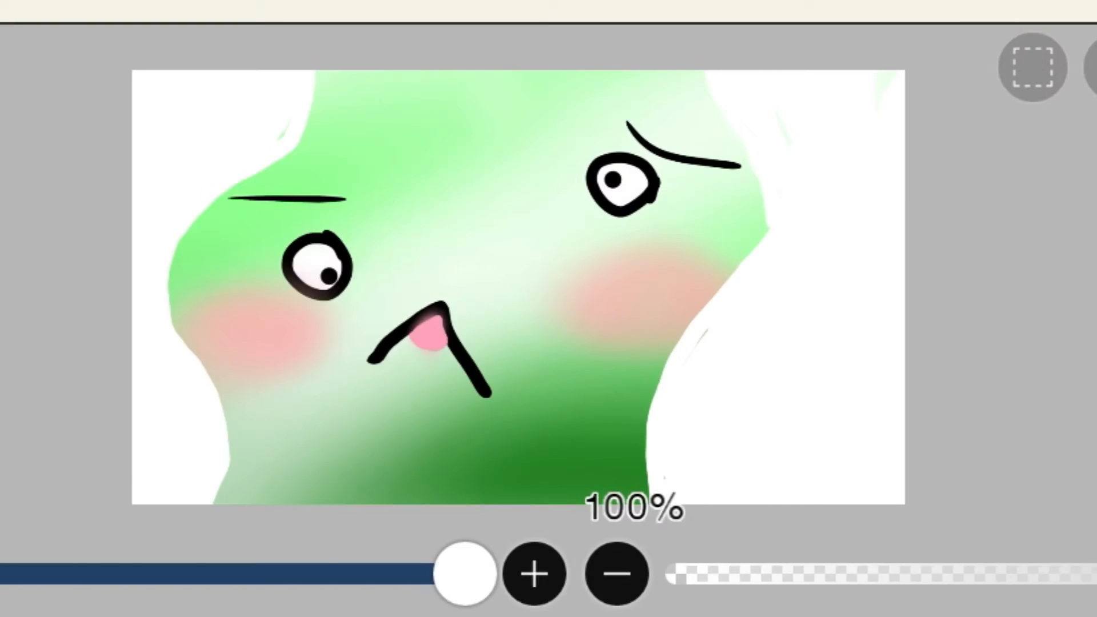
Brush light gray streaks down the right-side hair, undoing the strokes that went wrong.
left_click_drag(461, 572, 412, 572)
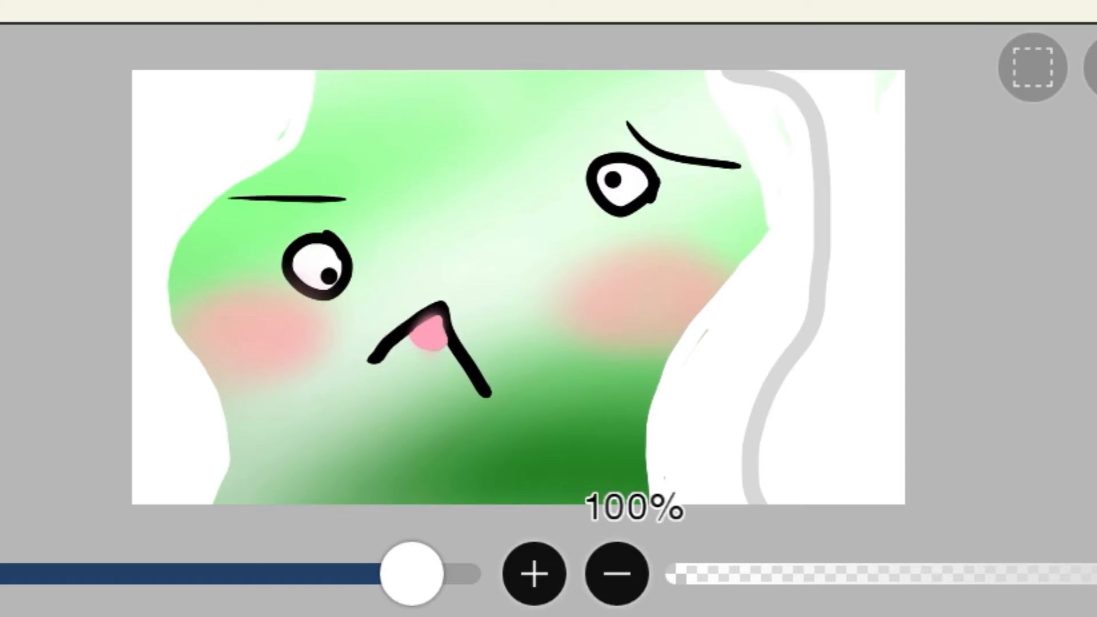
key("ctrl+z")
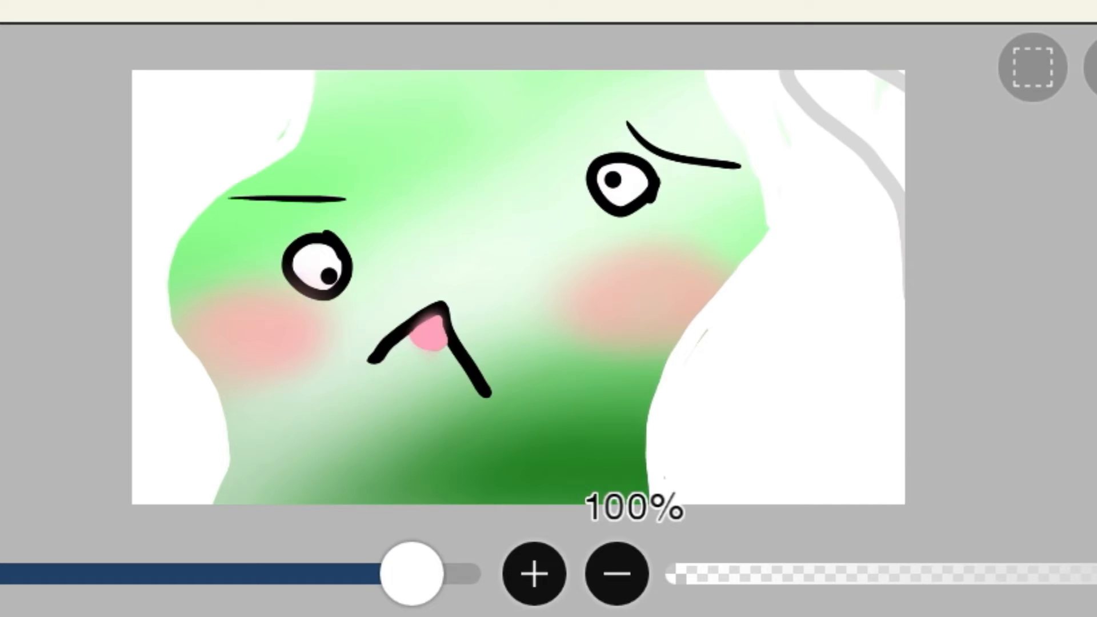
left_click_drag(825, 77, 847, 504)
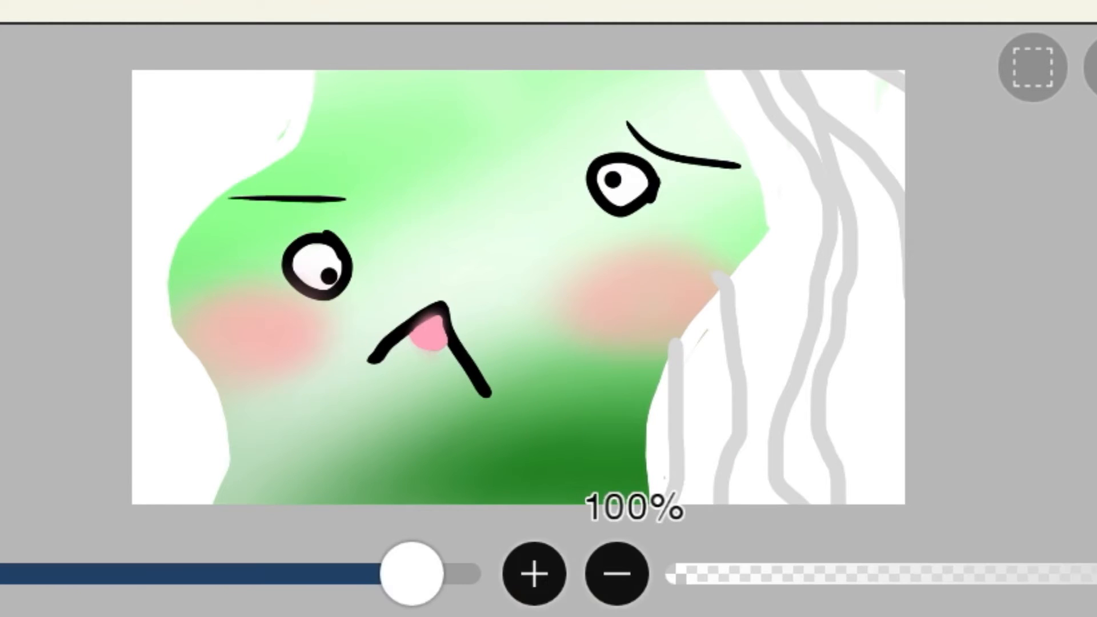
key("ctrl+z")
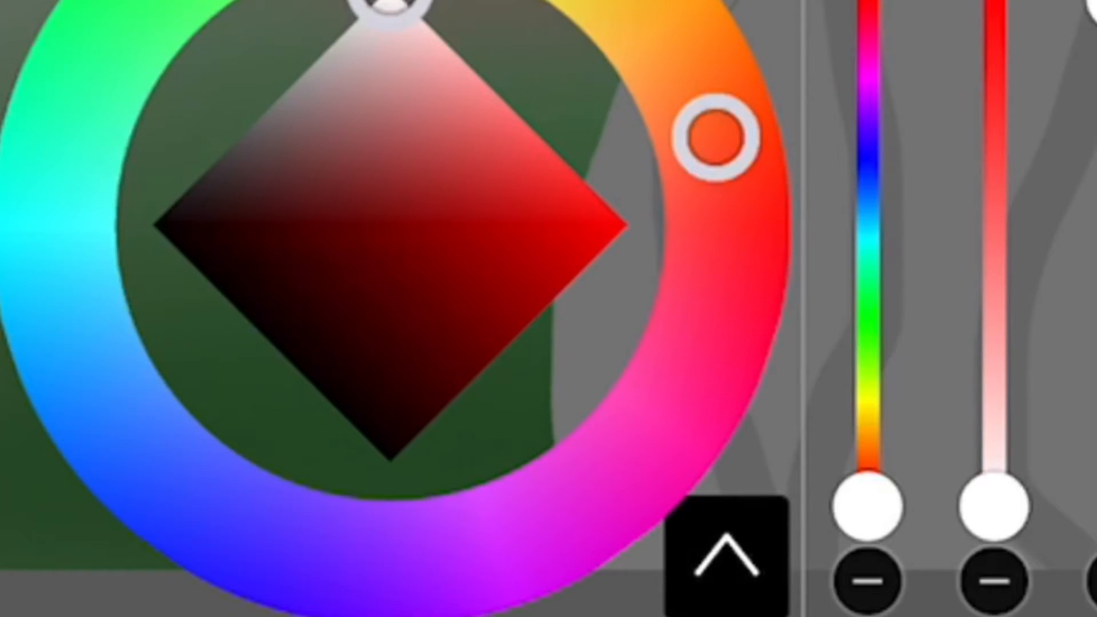
Confirm a red-orange colour, zoom into the left eye, and undo a stray stroke.
left_click(706, 552)
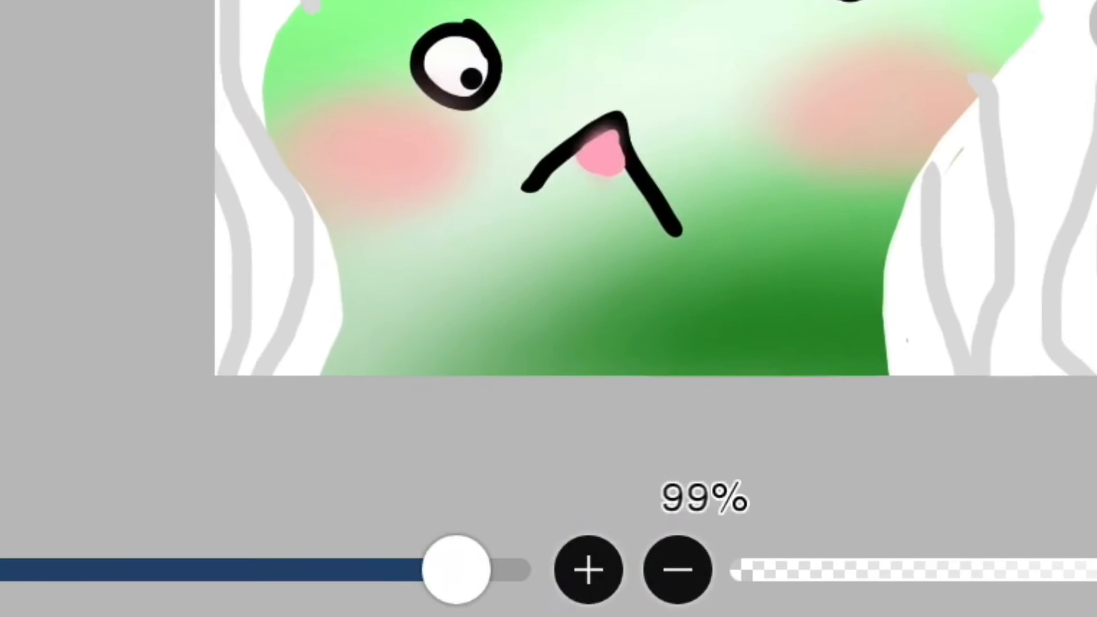
left_click_drag(458, 570, 284, 570)
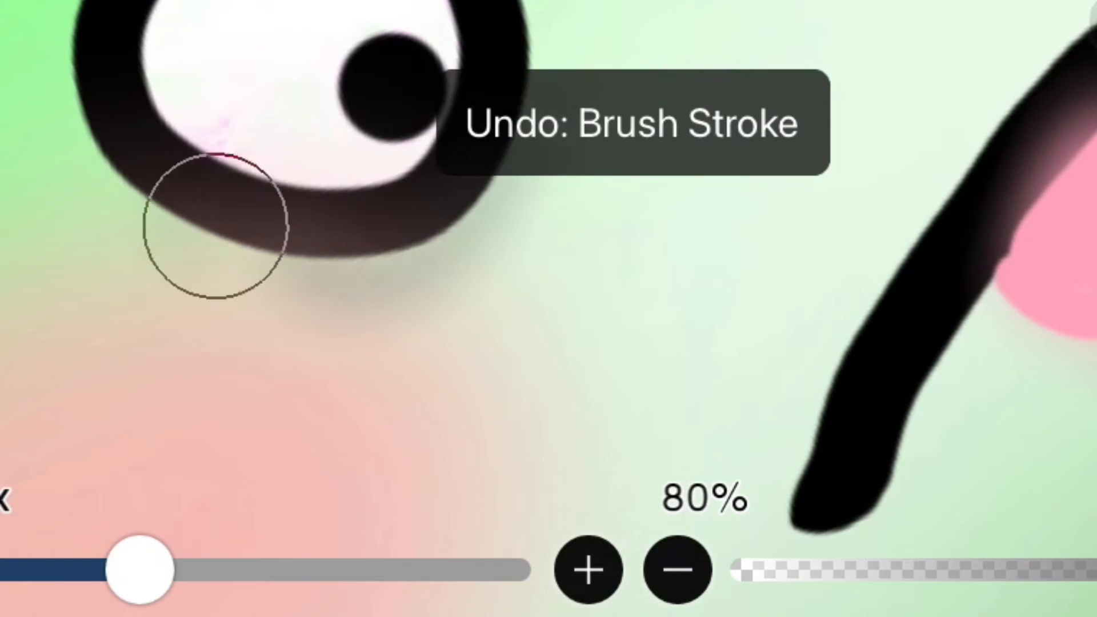
left_click(589, 568)
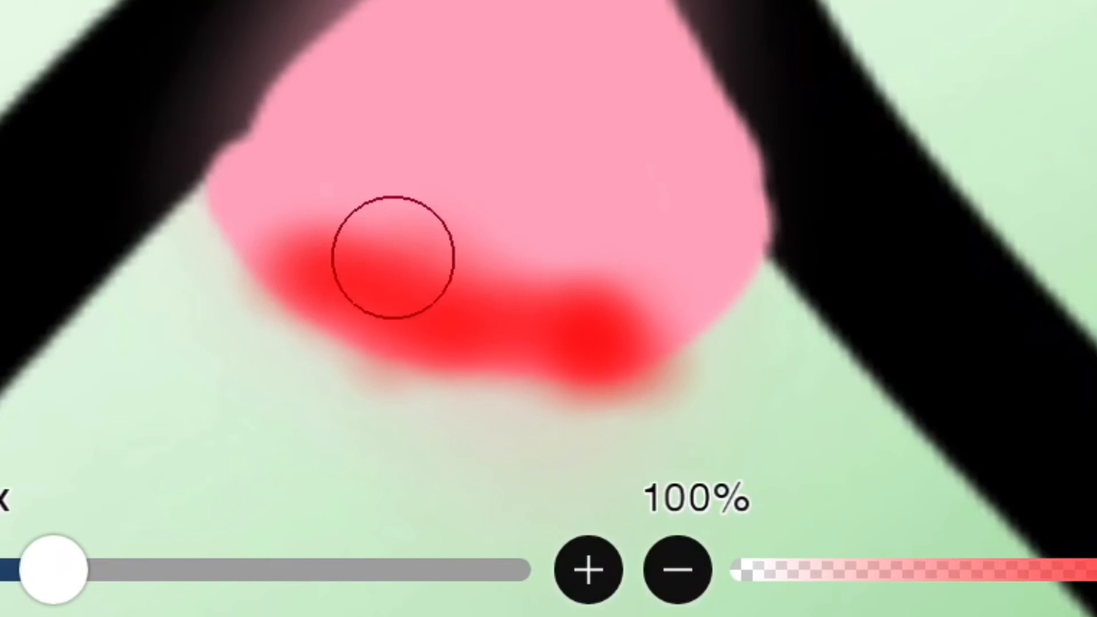
Paint a red blood stroke across the lower part of the pink tongue.
left_click_drag(392, 259, 392, 440)
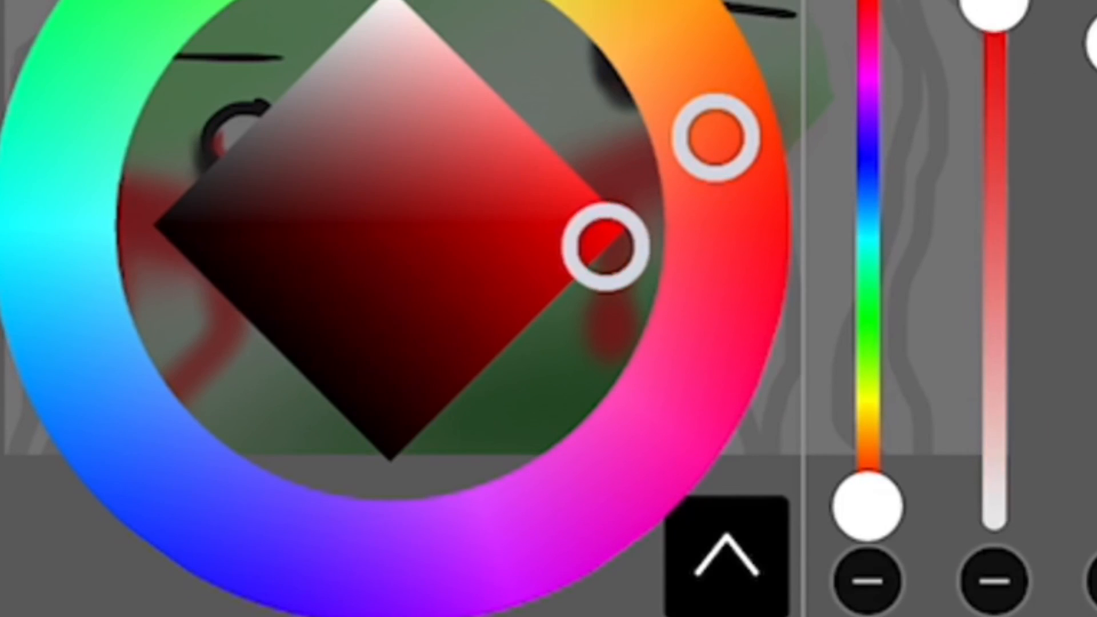
Confirm the red colour and return to the canvas for the blood drips.
left_click(725, 552)
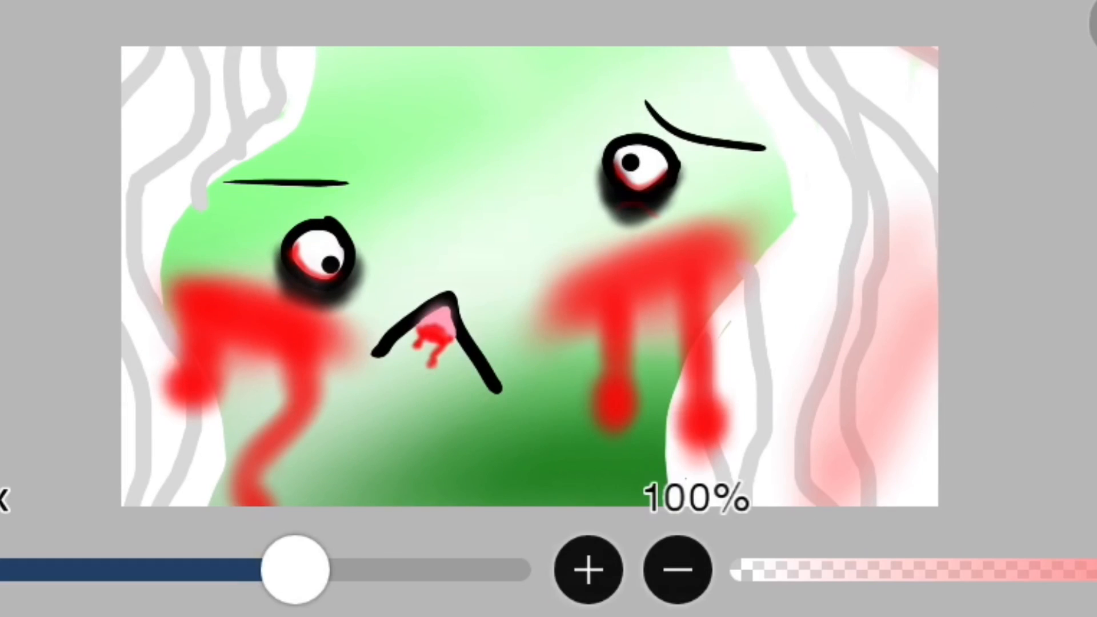